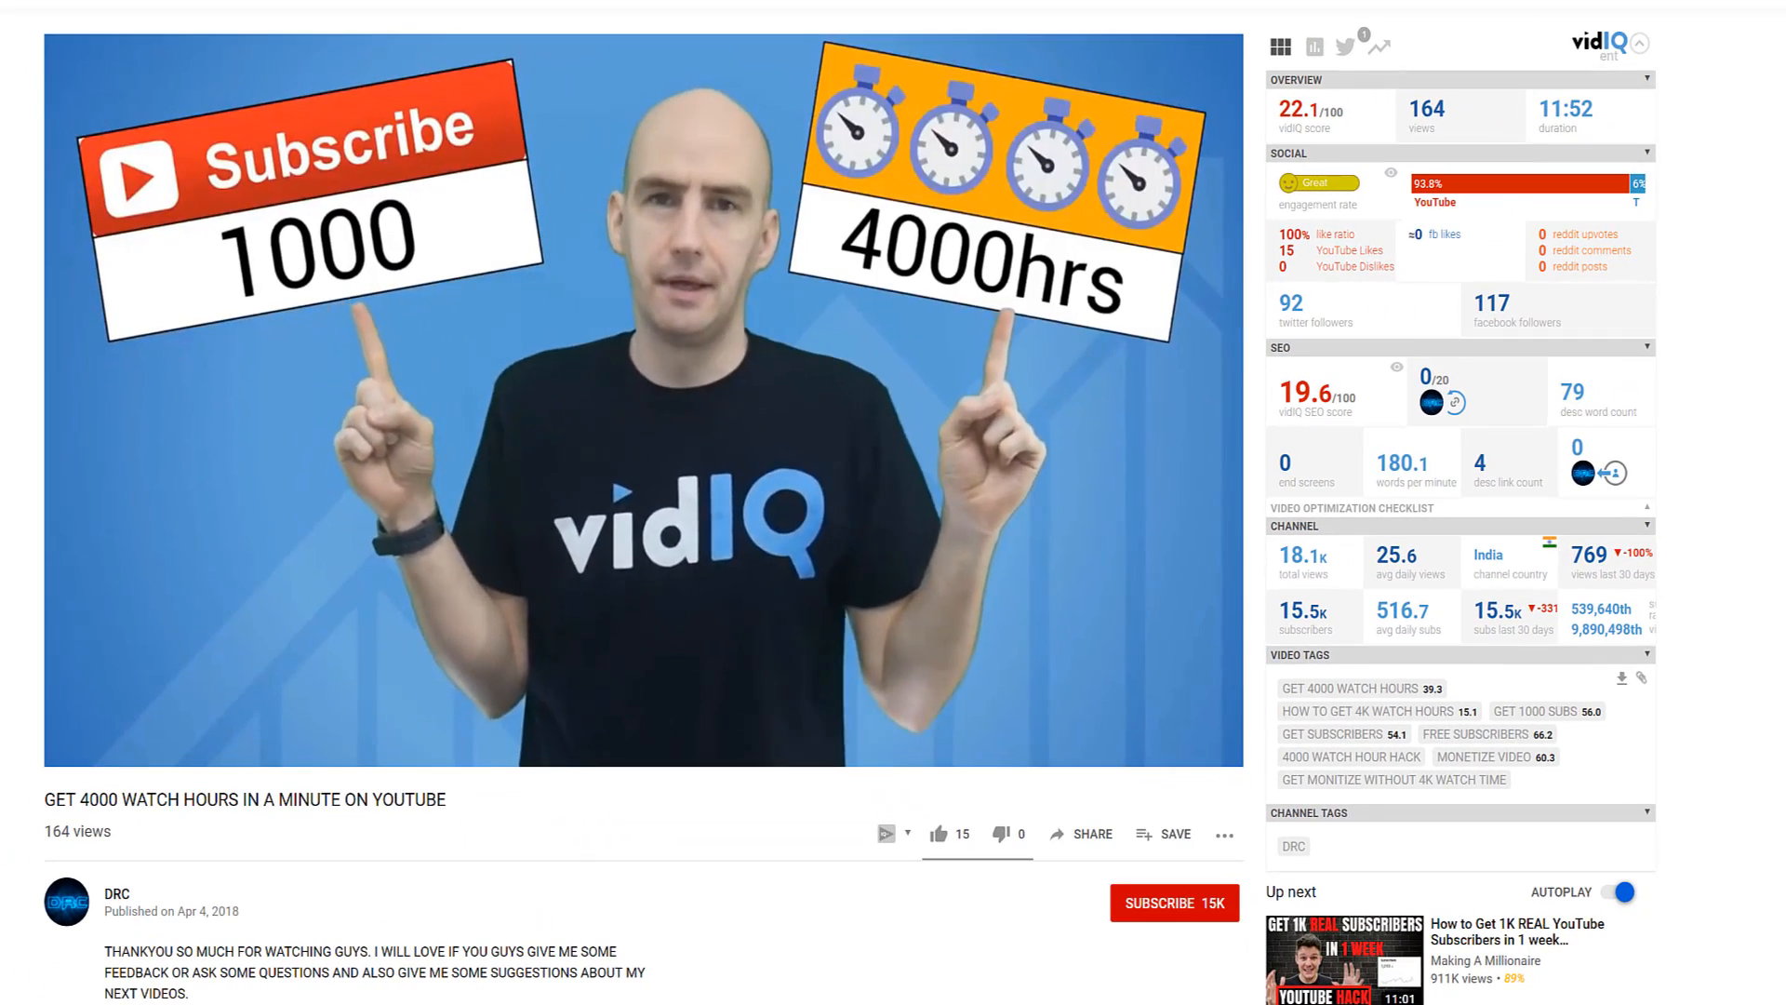
Go from the YouTube home feed to the channel's YouTube Studio dashboard via the profile avatar.
{"action": "scroll", "scroll_direction": "down", "scroll_amount": 3}
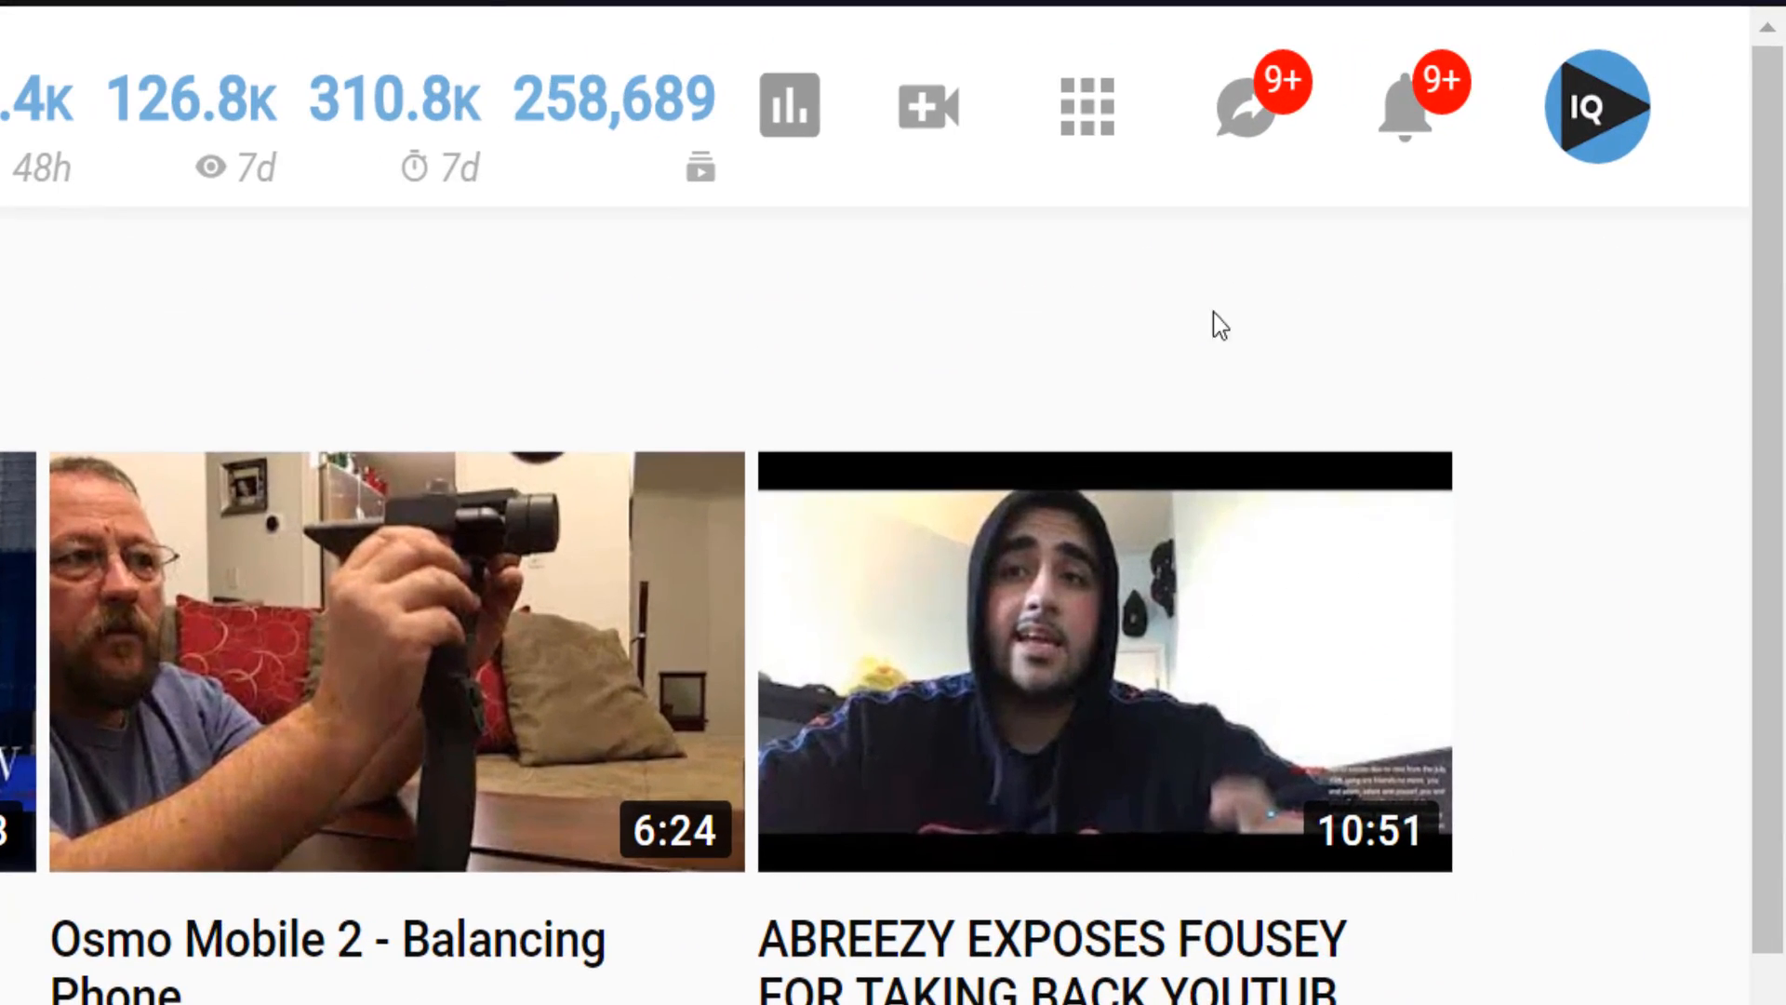
{"action": "left_click", "coordinate": [1596, 108]}
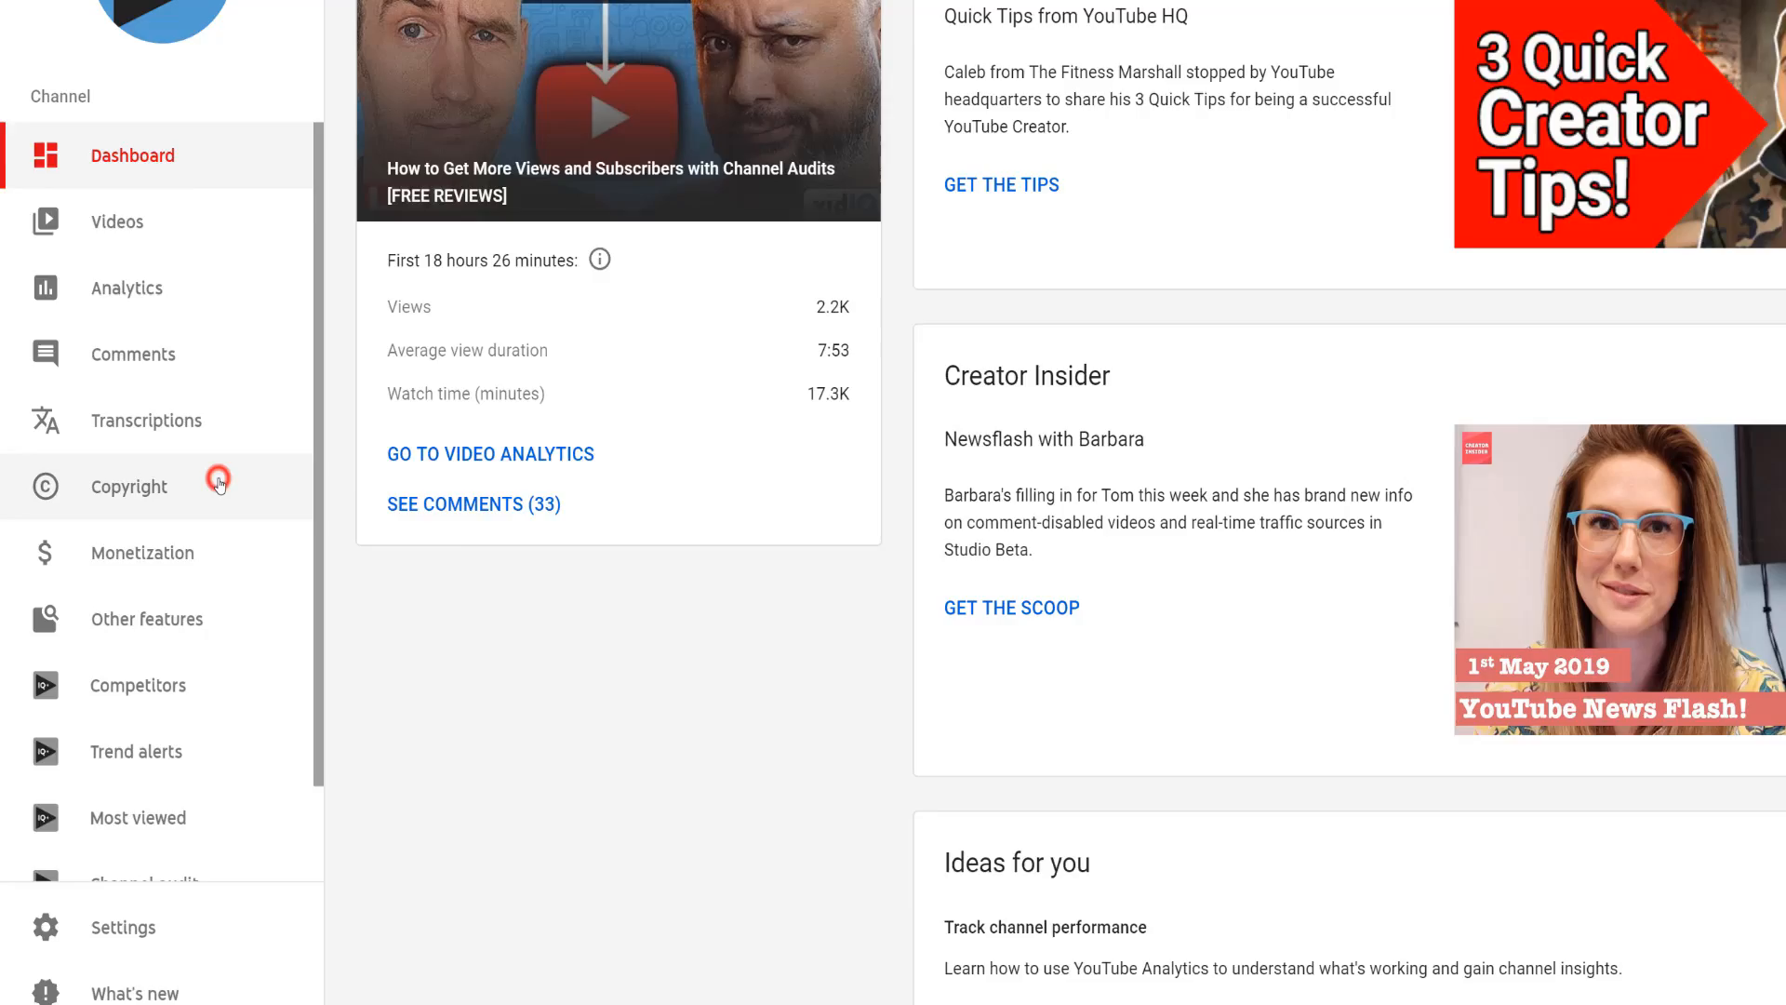
Open the Copyright section from the Studio sidebar.
{"action": "left_click", "coordinate": [128, 486]}
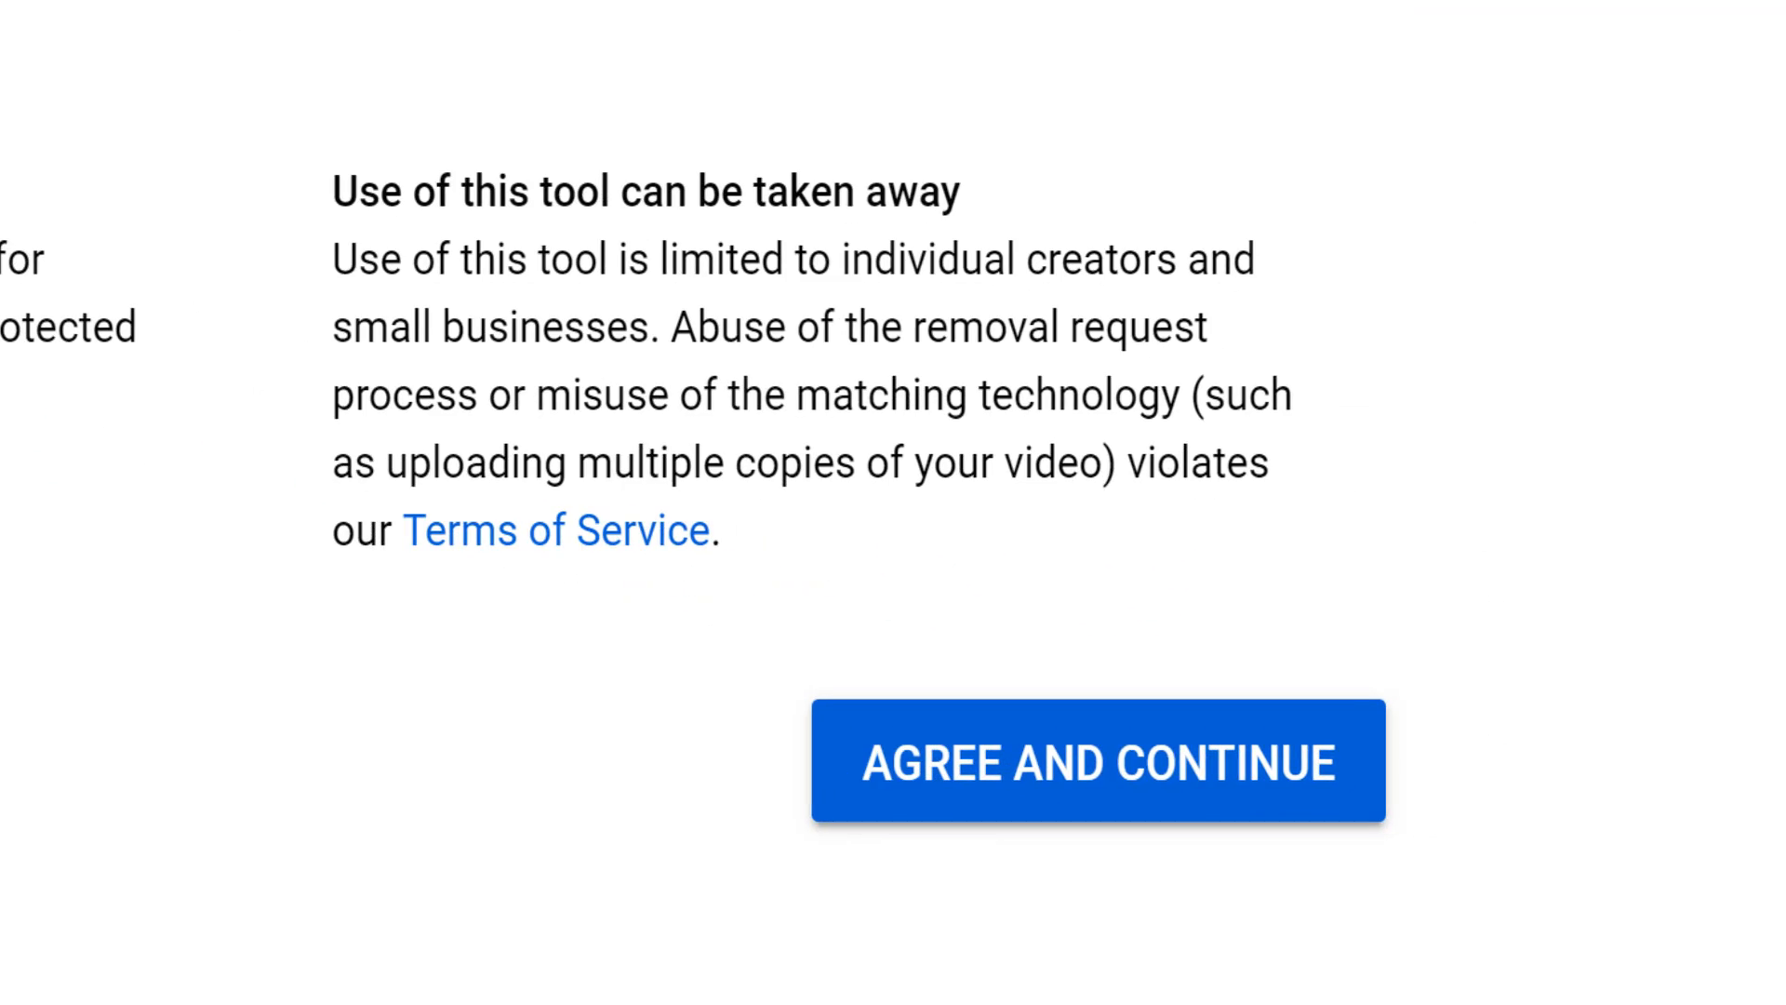
Agree to the copyright match tool terms to reach the matched videos list.
{"action": "left_click", "coordinate": [1098, 761]}
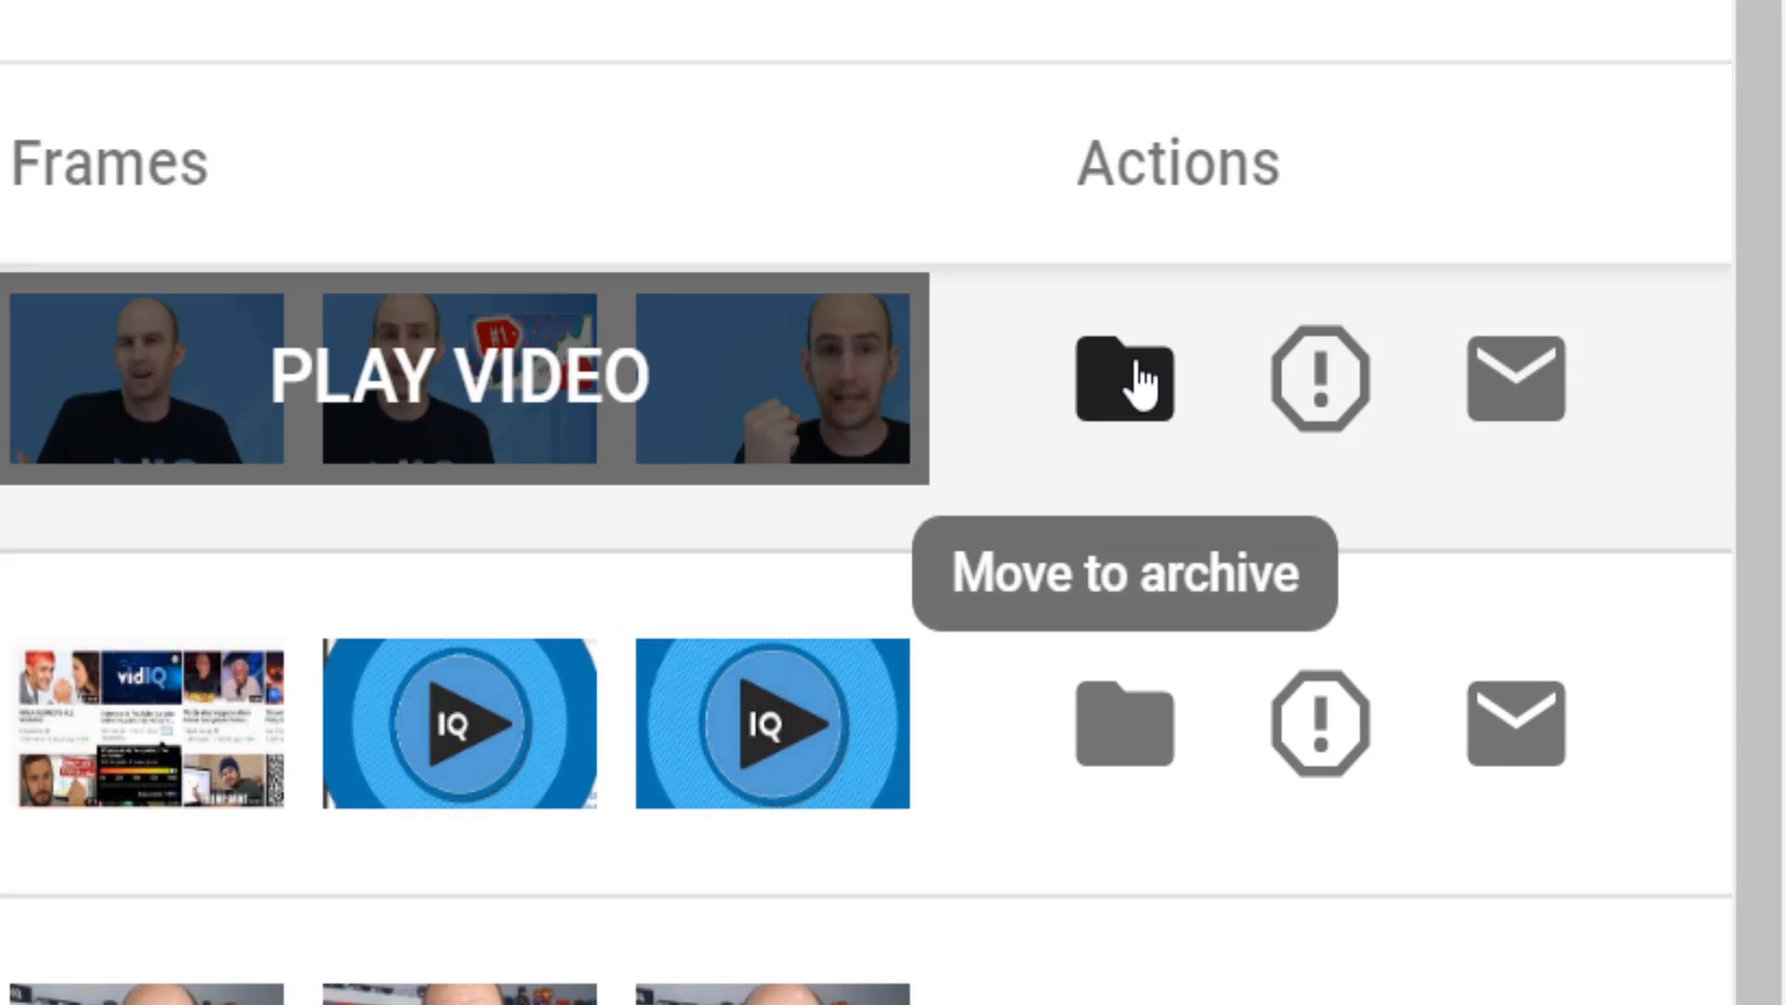
Move the top matched video to the archive, check it in the Archive tab, and return to Matches.
{"action": "left_click", "coordinate": [1123, 377]}
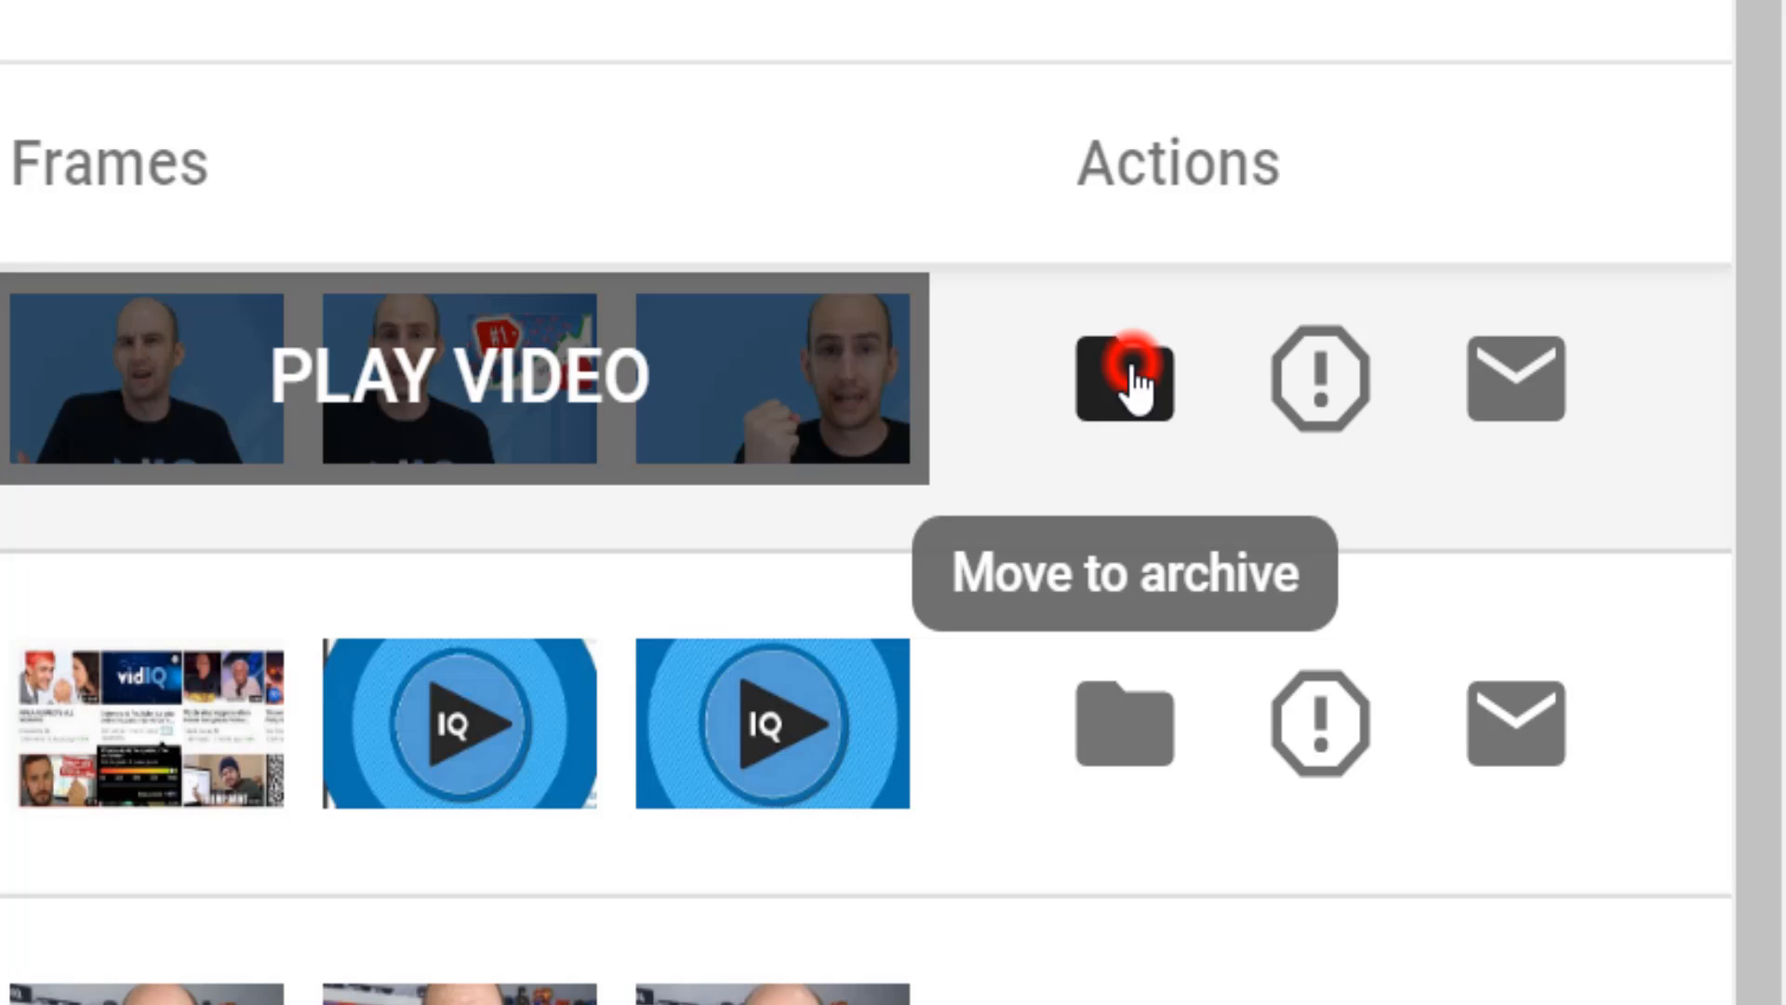
{"action": "left_click", "coordinate": [1123, 378]}
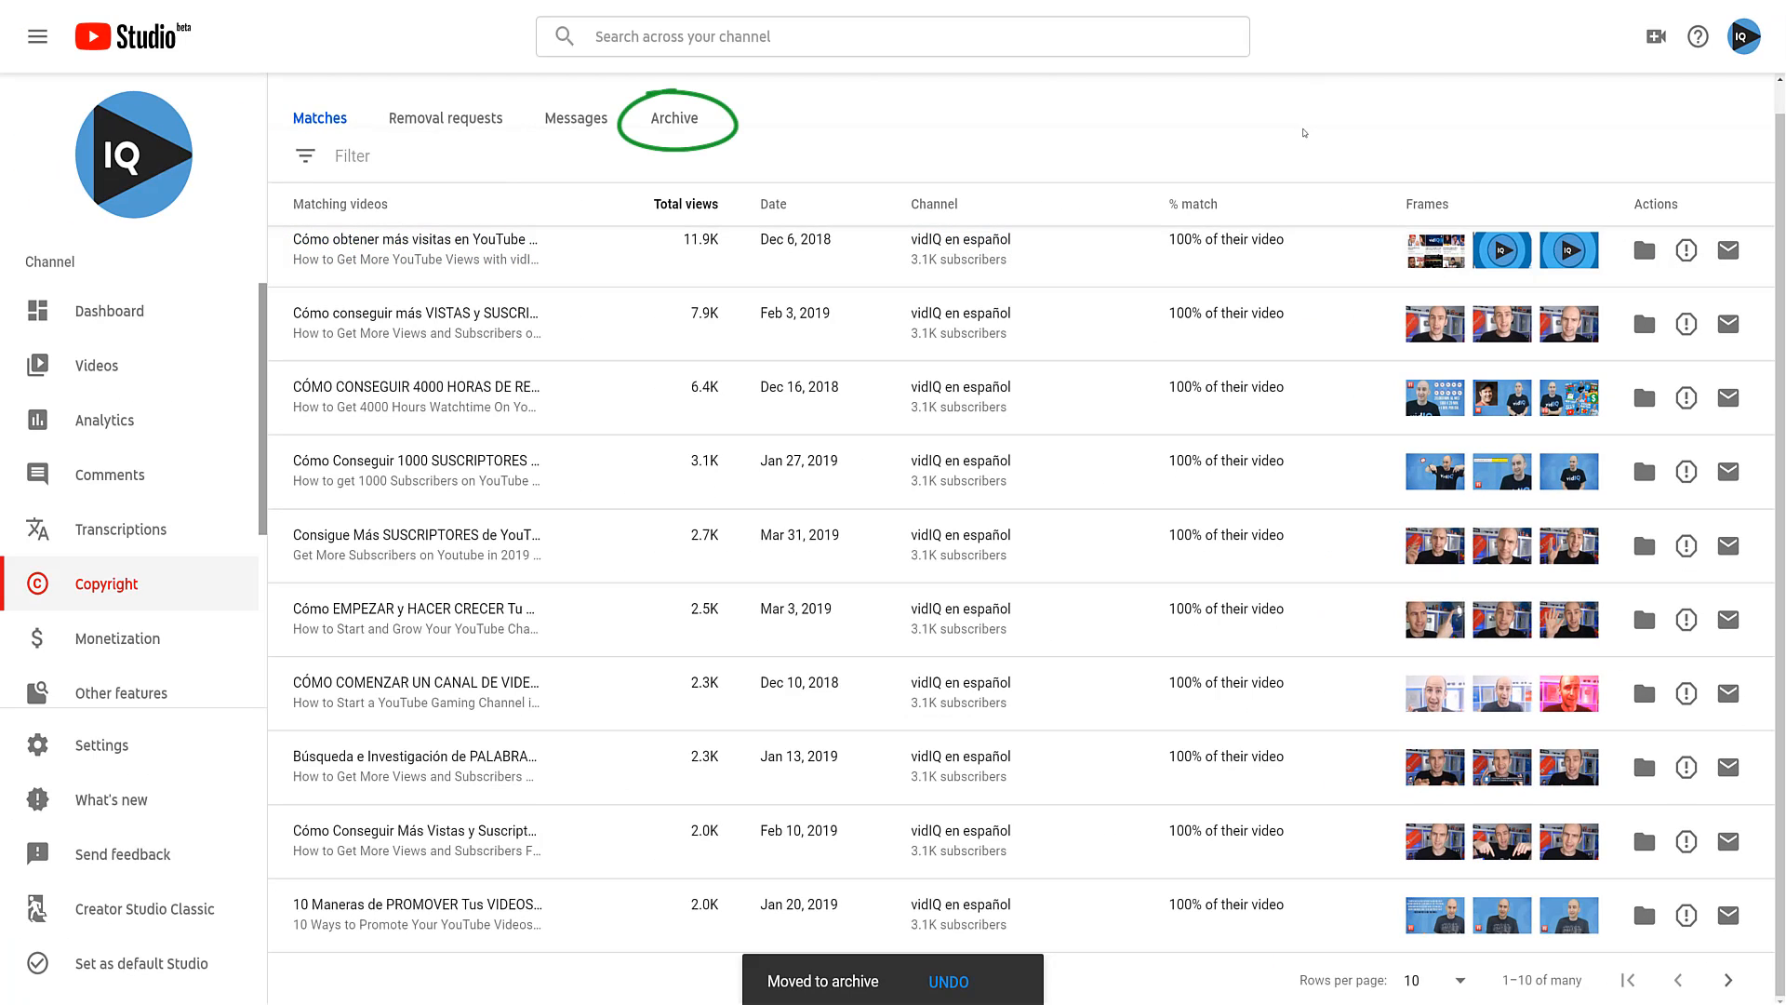
{"action": "left_click", "coordinate": [673, 117]}
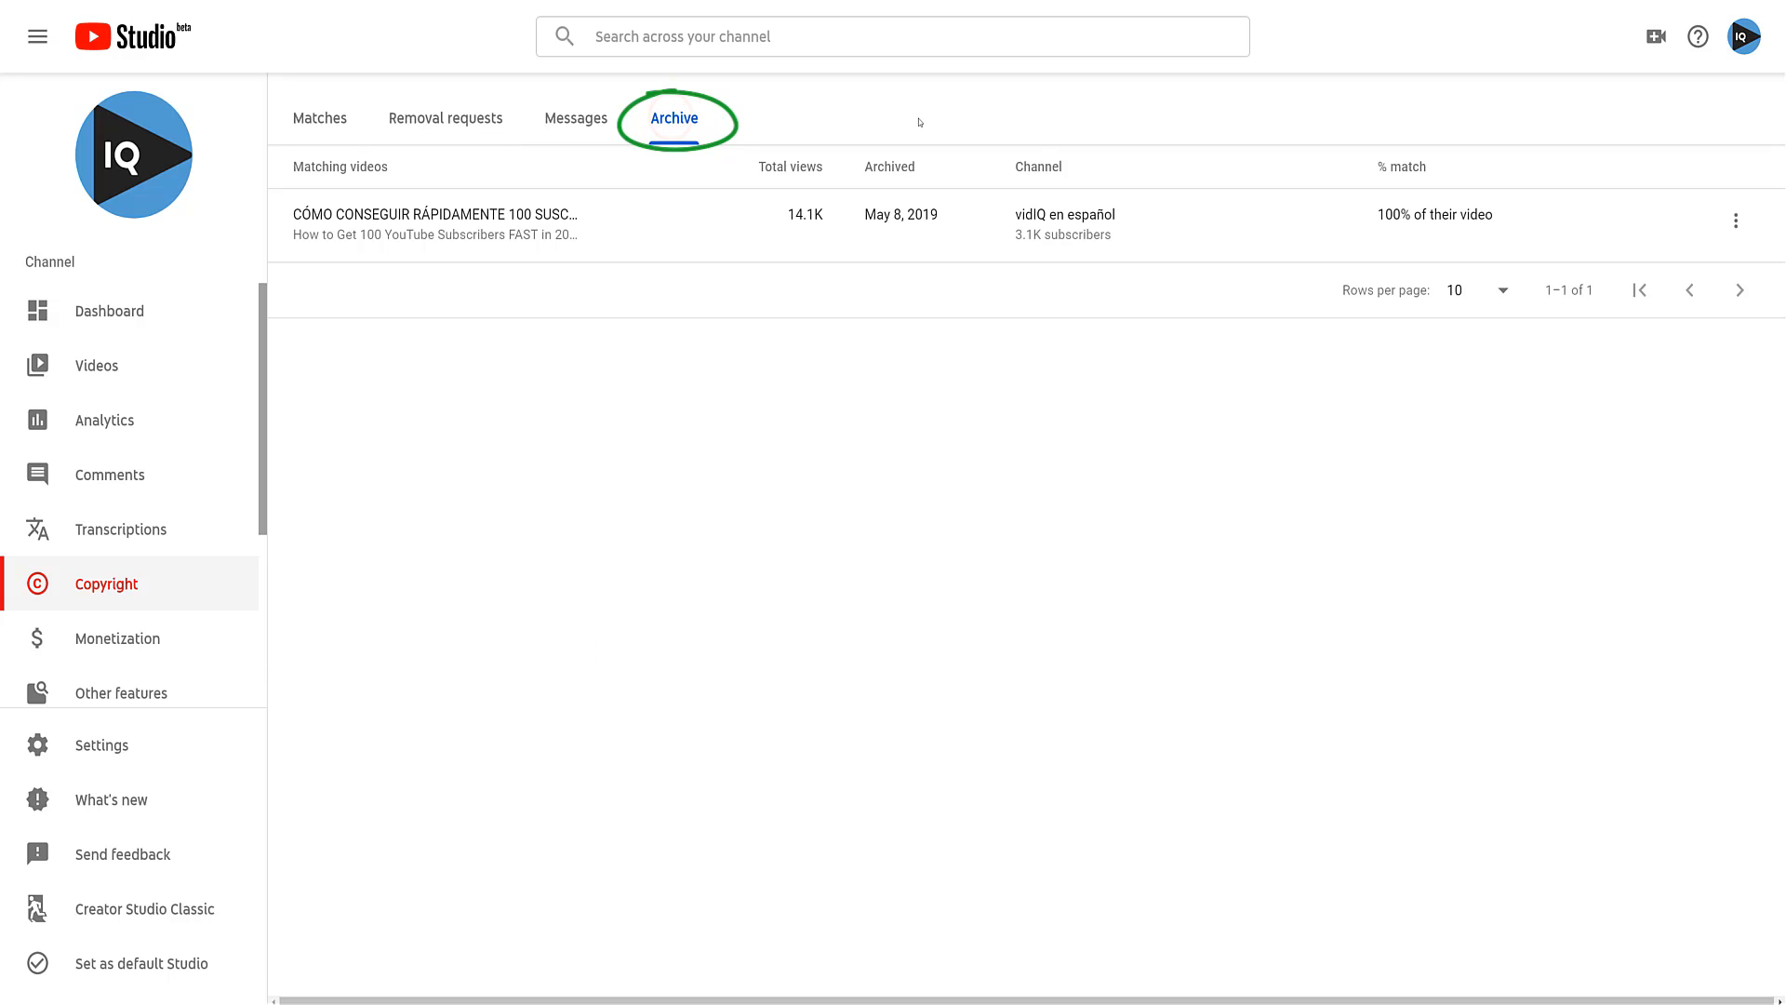
{"action": "left_click", "coordinate": [1736, 219]}
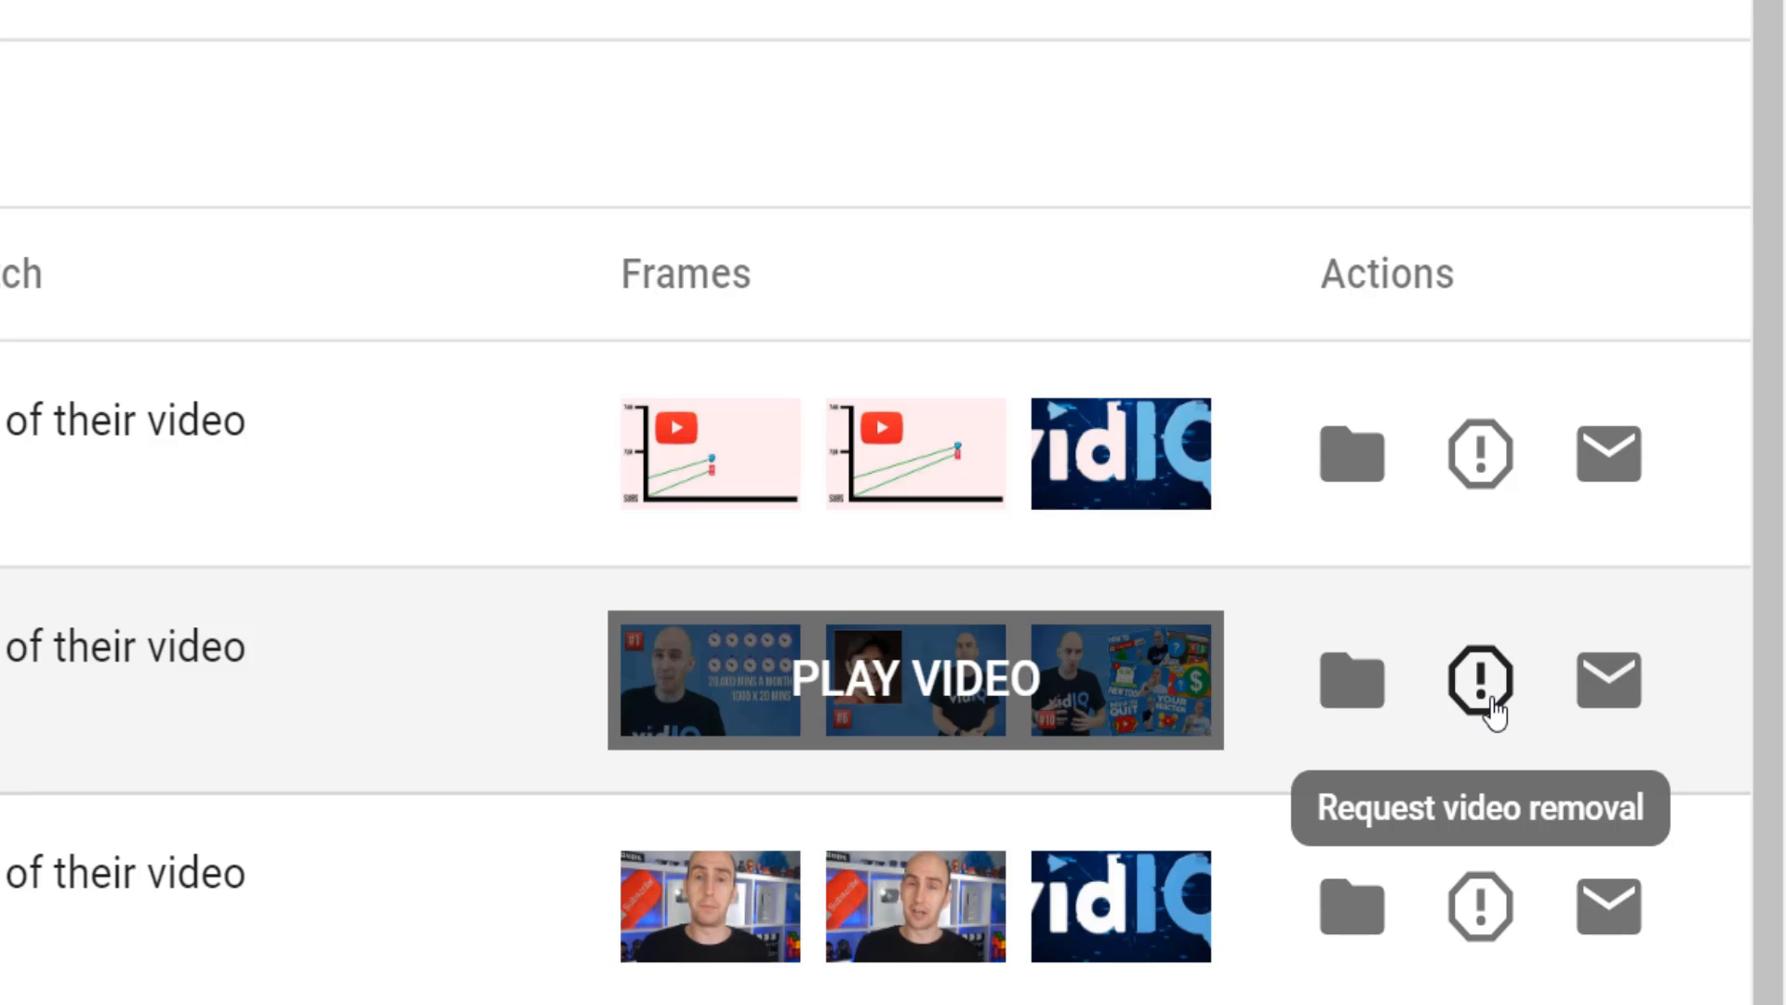
Request removal of the matched video with owner details, Scheduled 7-day notice and all legal agreements ticked.
{"action": "left_click", "coordinate": [1479, 681]}
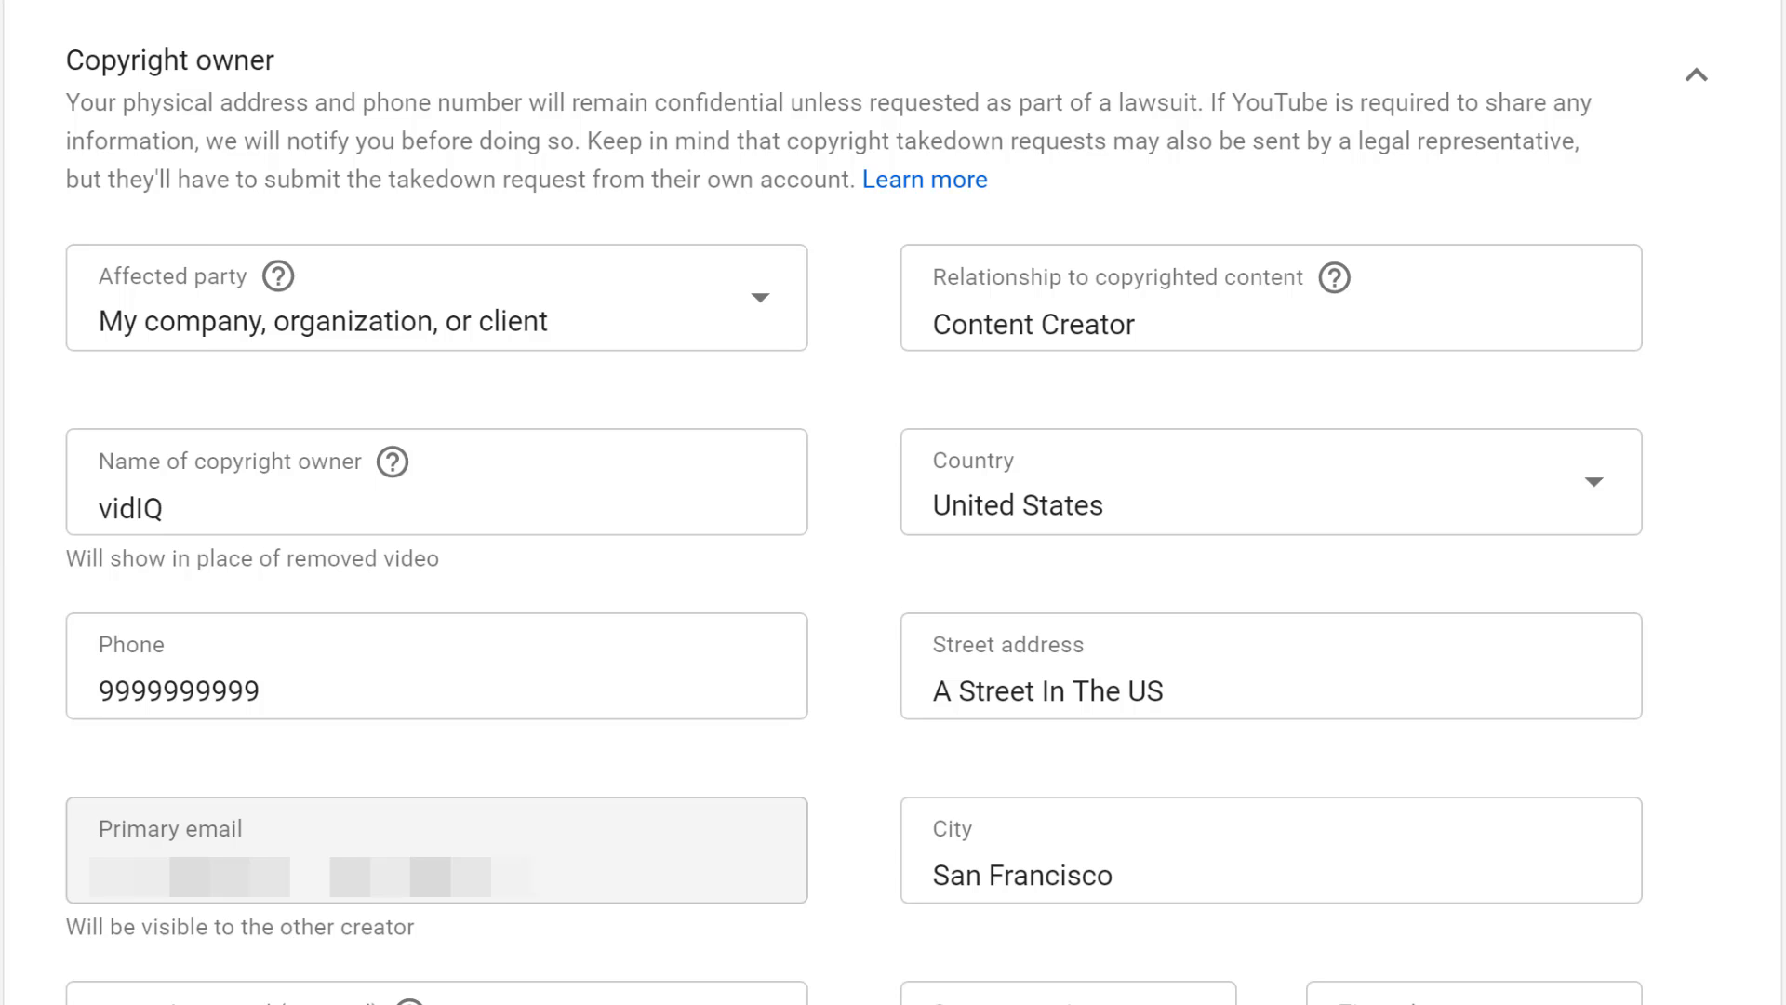
{"action": "scroll", "scroll_direction": "down", "scroll_amount": 3}
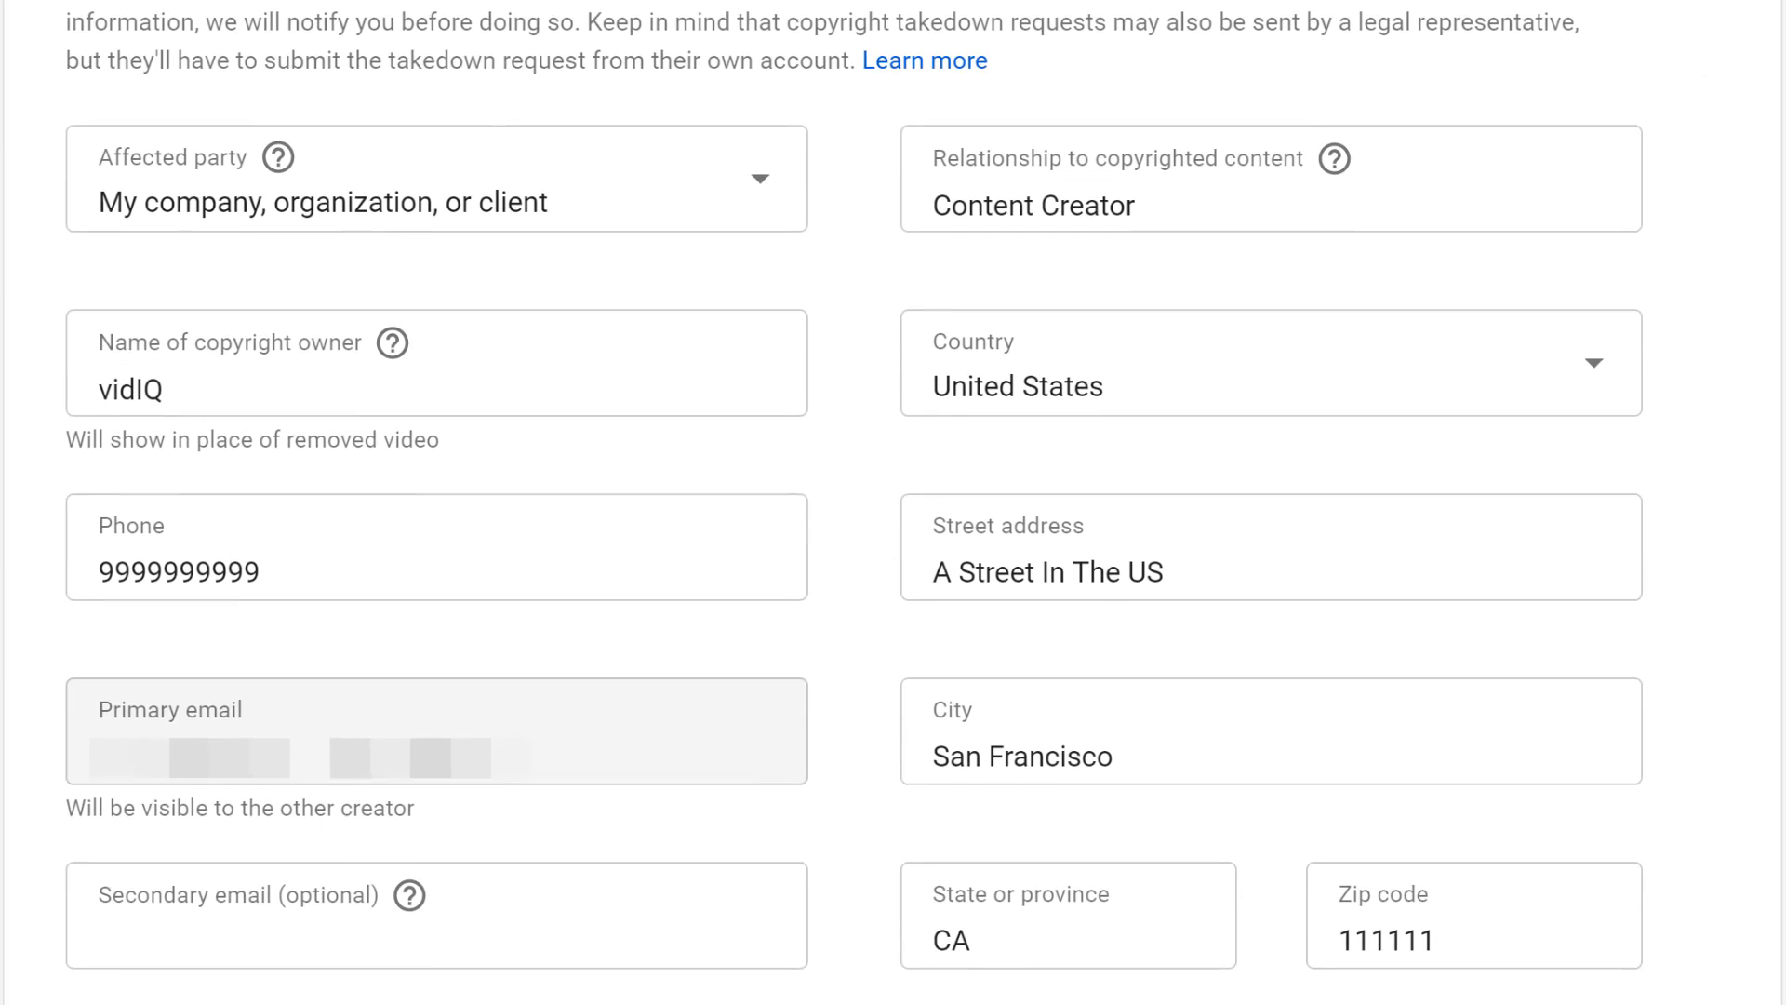
{"action": "scroll", "scroll_direction": "down", "scroll_amount": 3}
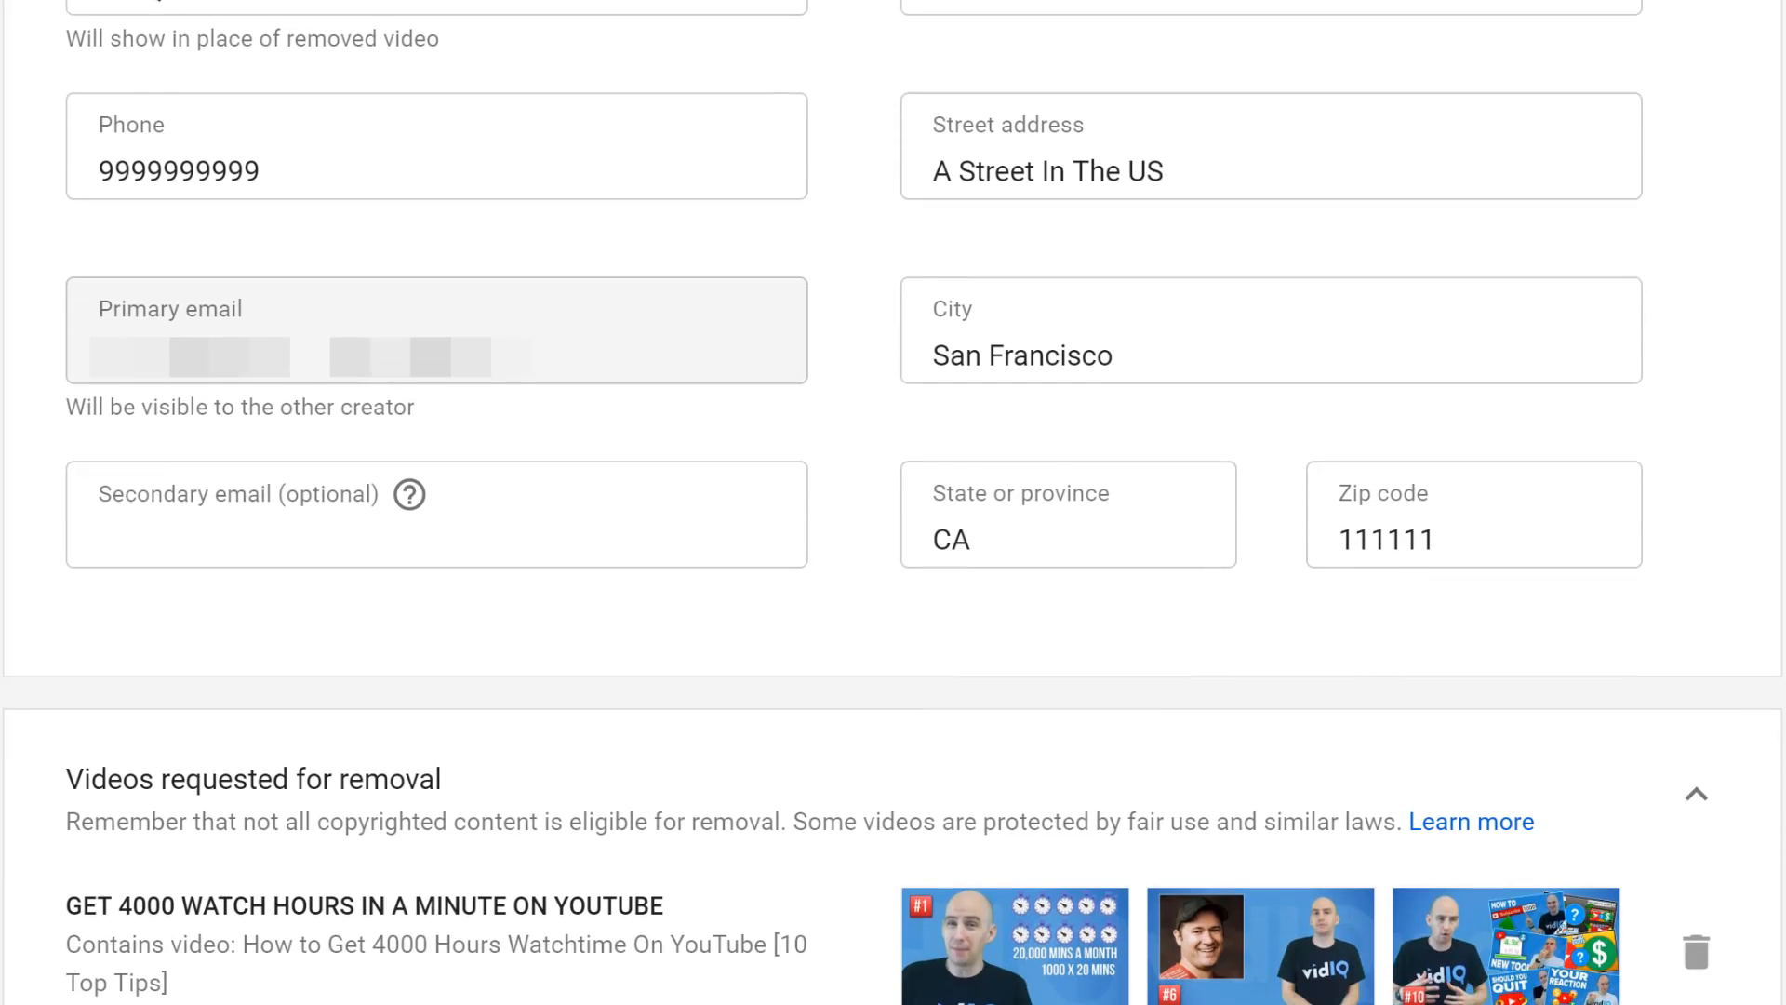
{"action": "scroll", "scroll_direction": "down", "scroll_amount": 3}
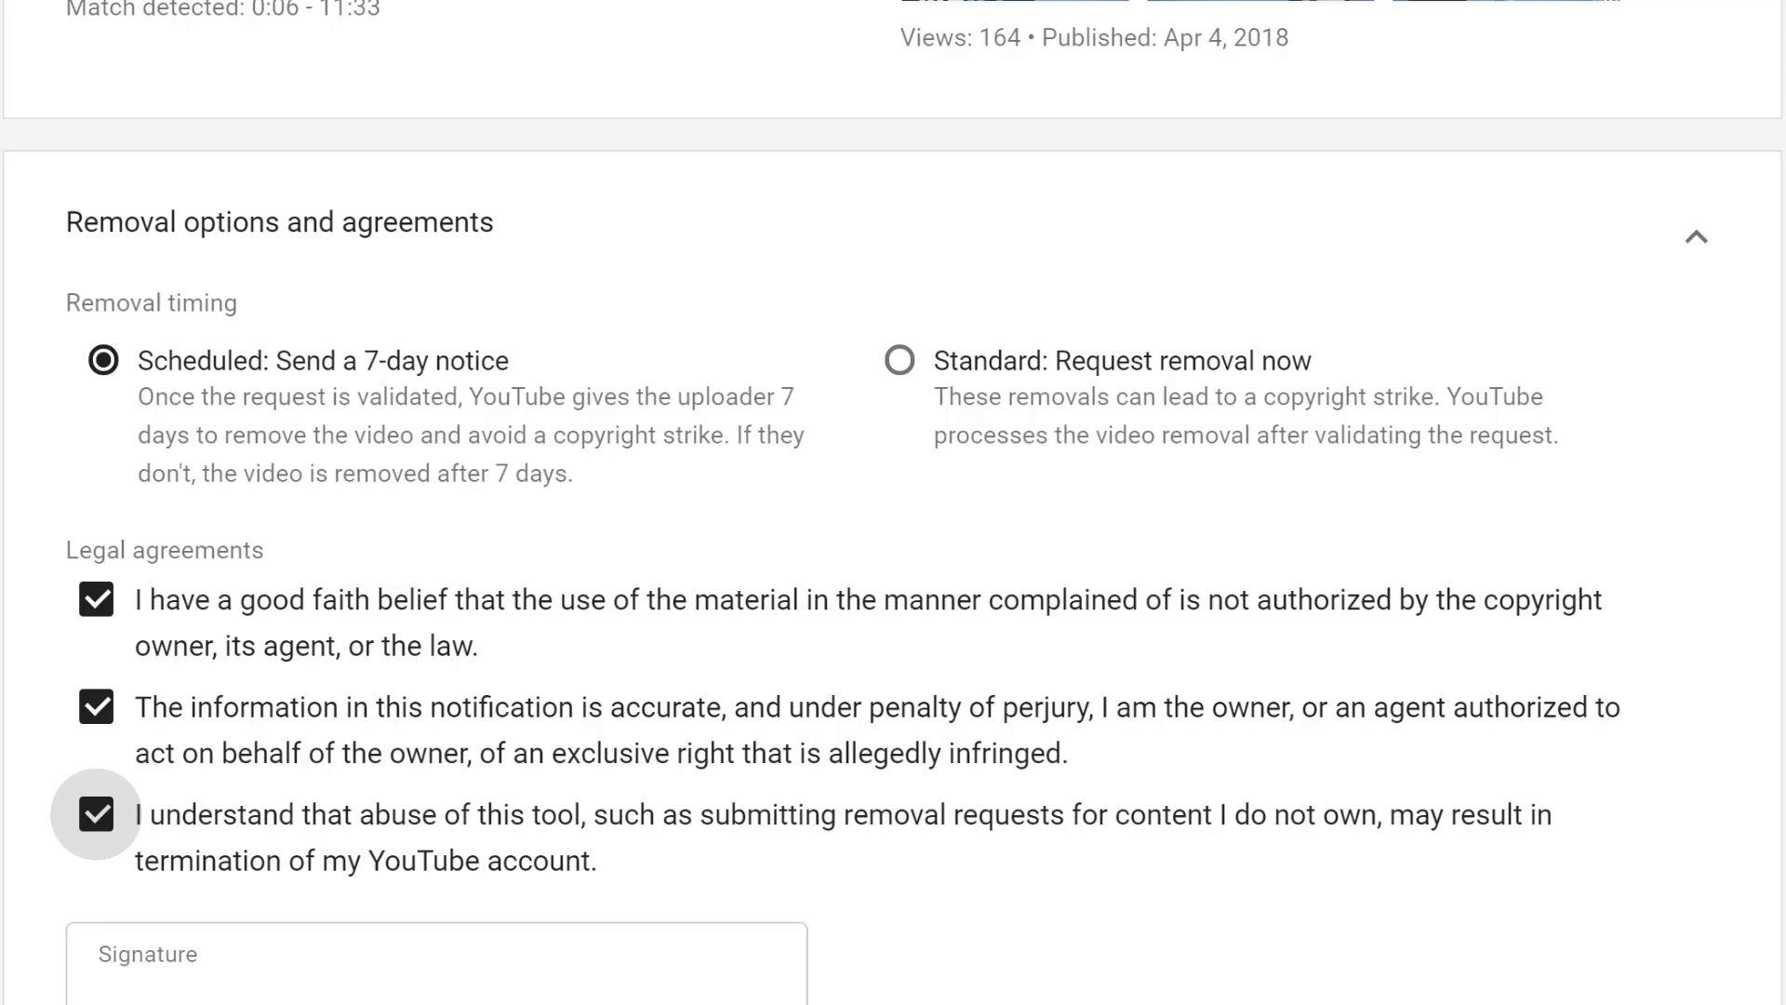
{"action": "scroll", "scroll_direction": "down", "scroll_amount": 3}
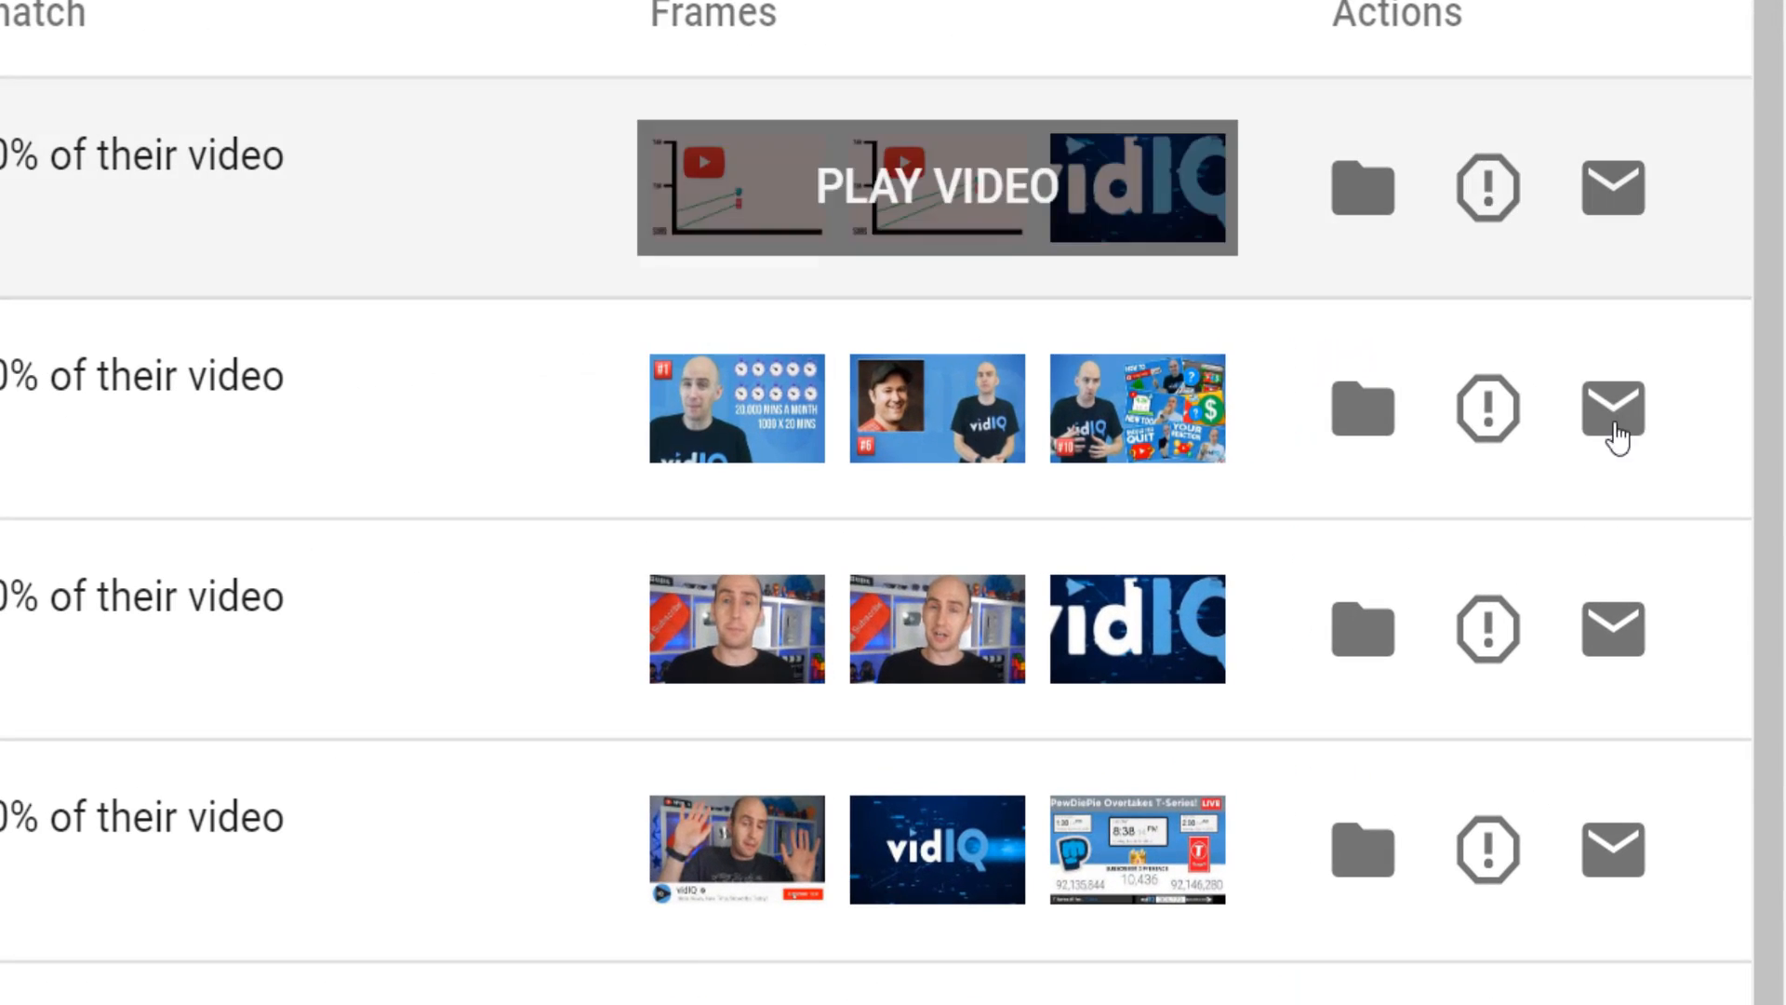
Start a Contact channel message to uploader DRC and focus the Your email address field.
{"action": "left_click", "coordinate": [1611, 407]}
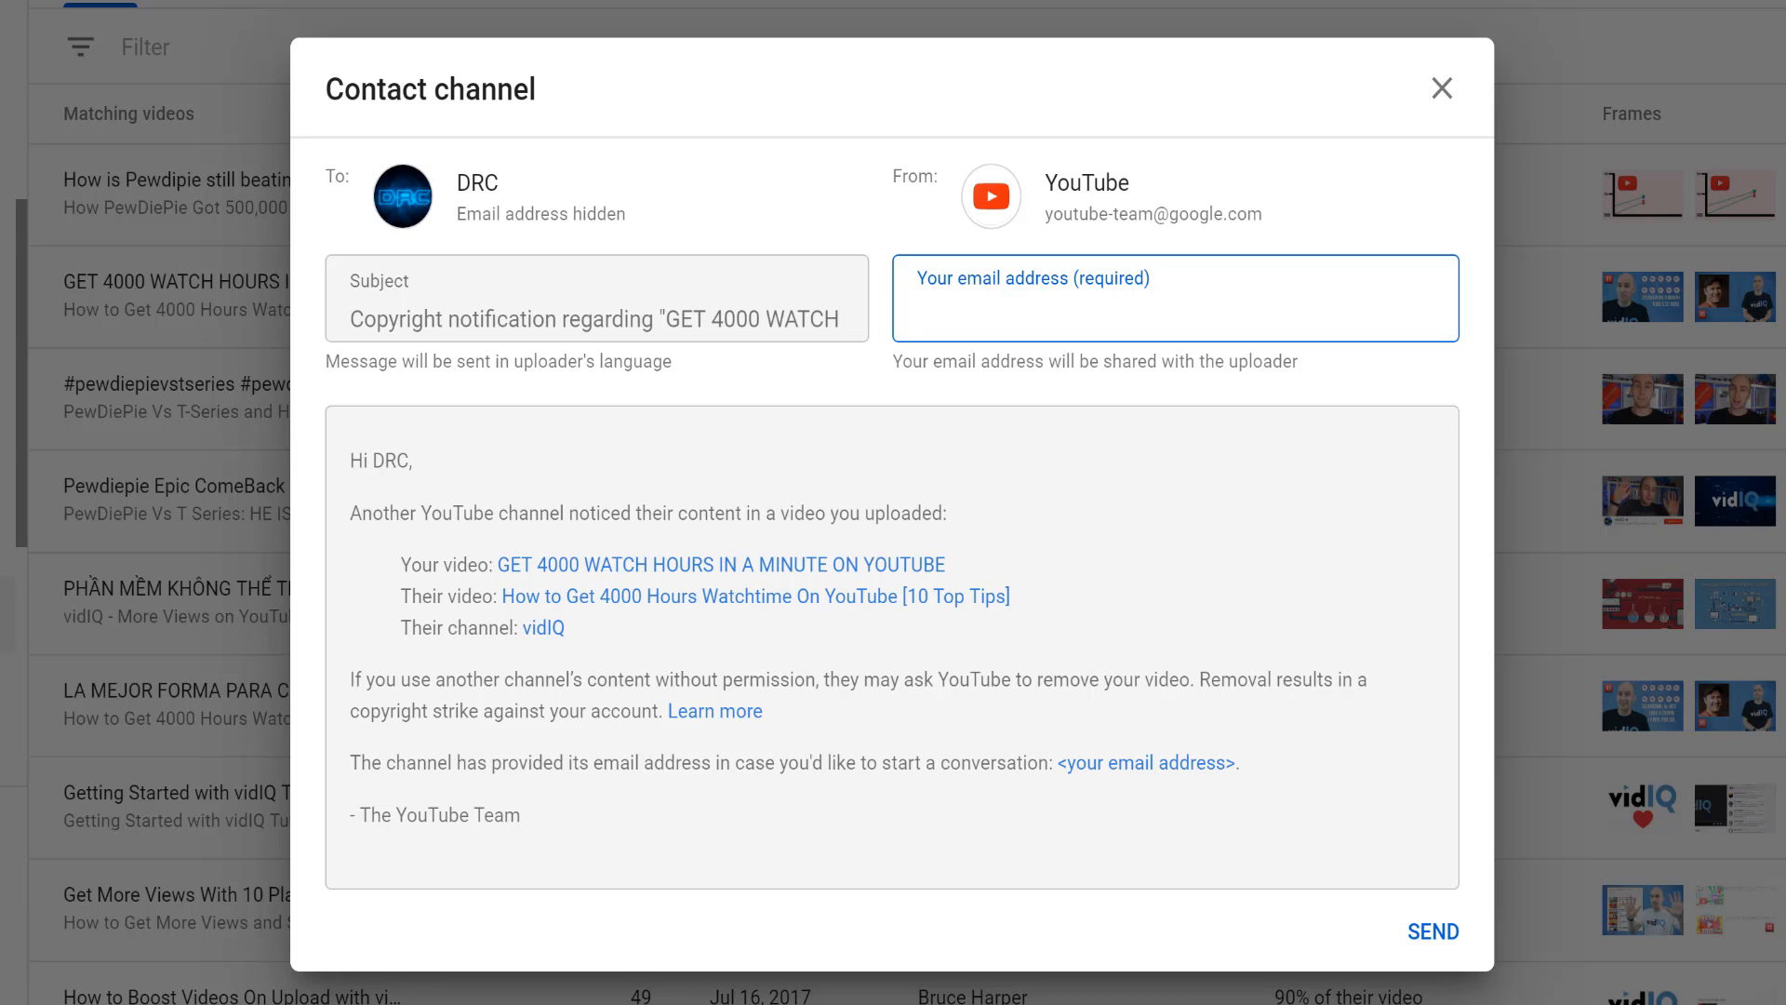
{"action": "left_click", "coordinate": [1174, 297]}
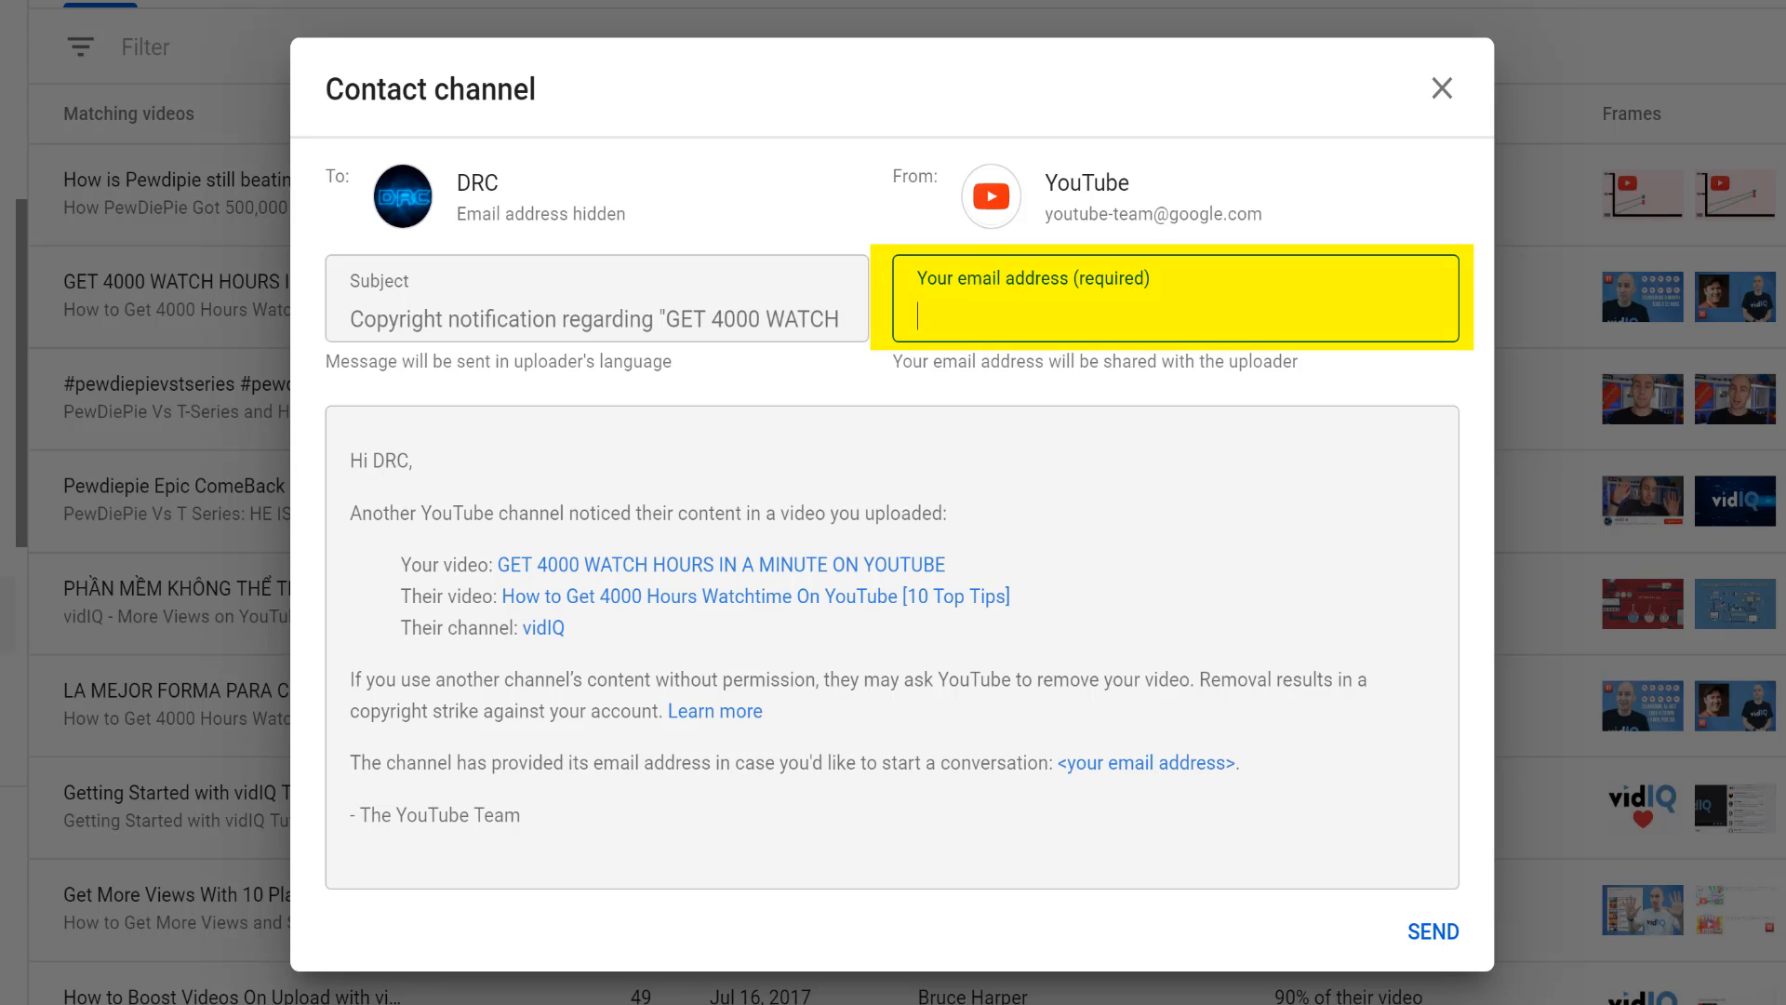